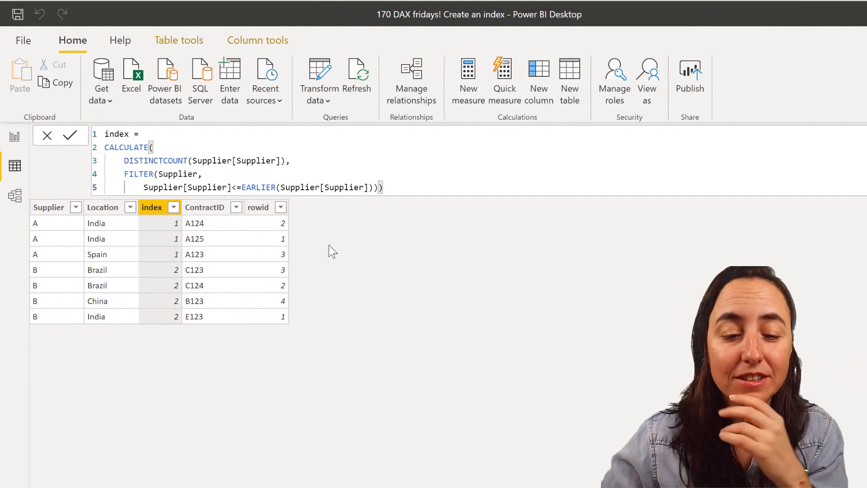
mouse_move(186, 181)
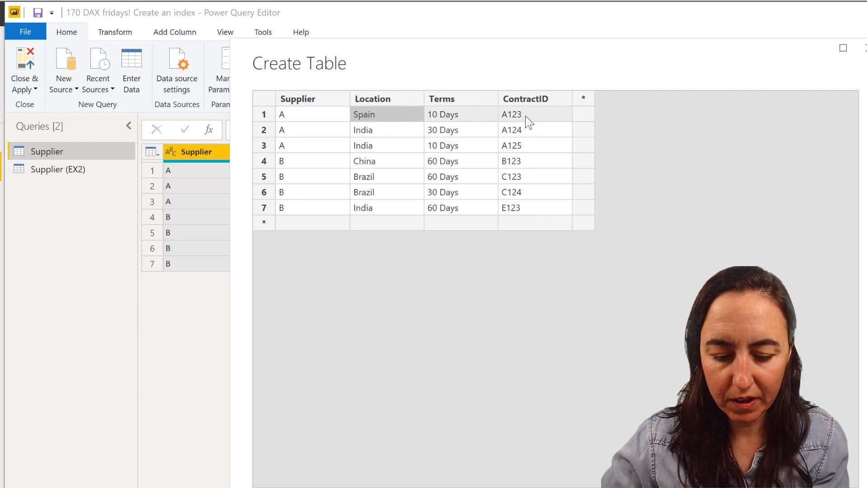
Insert a new row above row 1 and leave its Supplier value blank
right_click(264, 114)
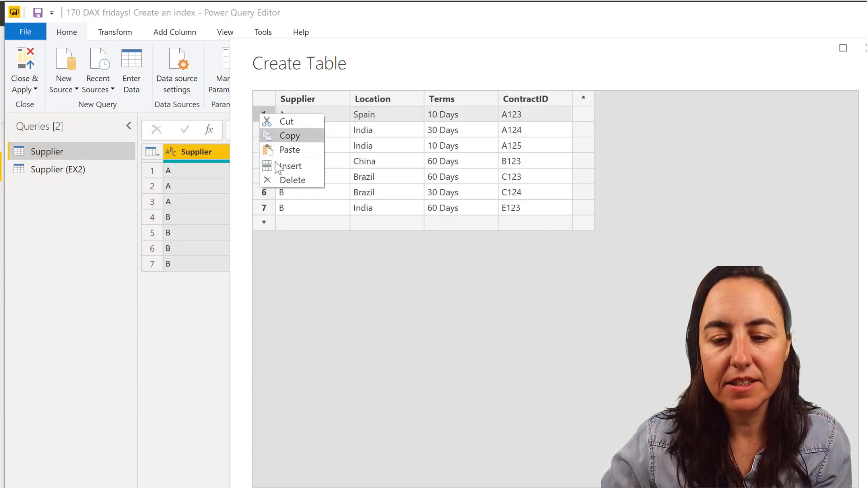
left_click(291, 166)
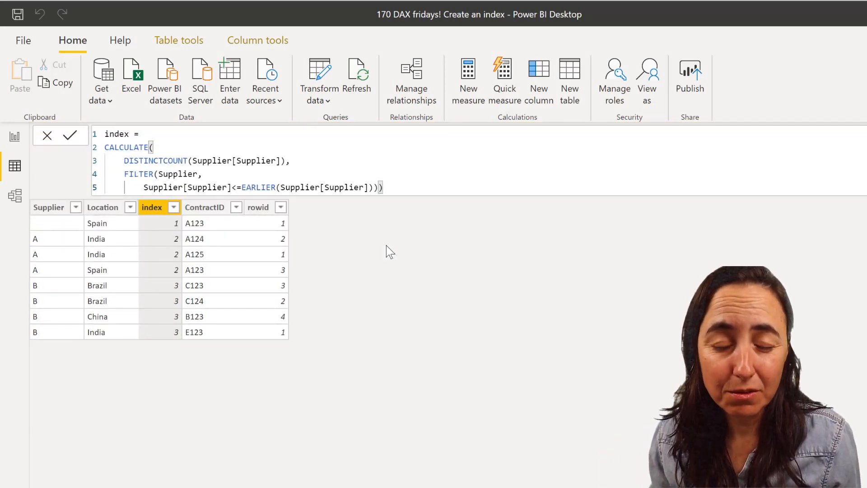
mouse_move(439, 413)
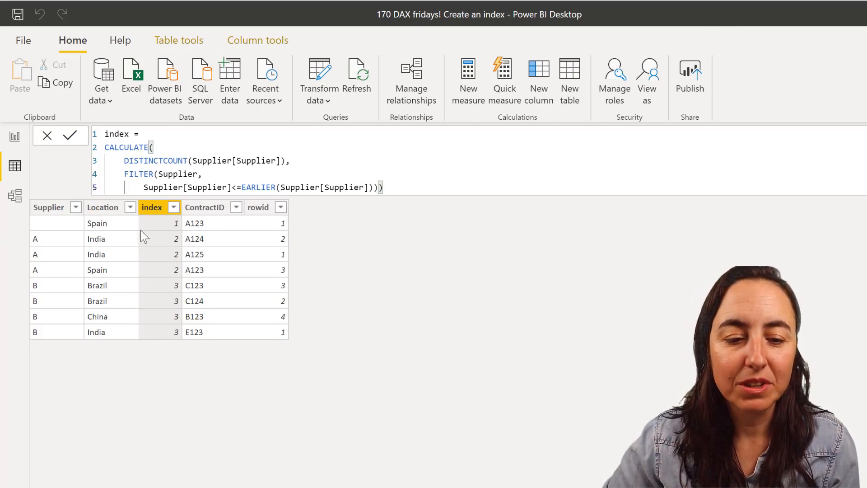
mouse_move(164, 232)
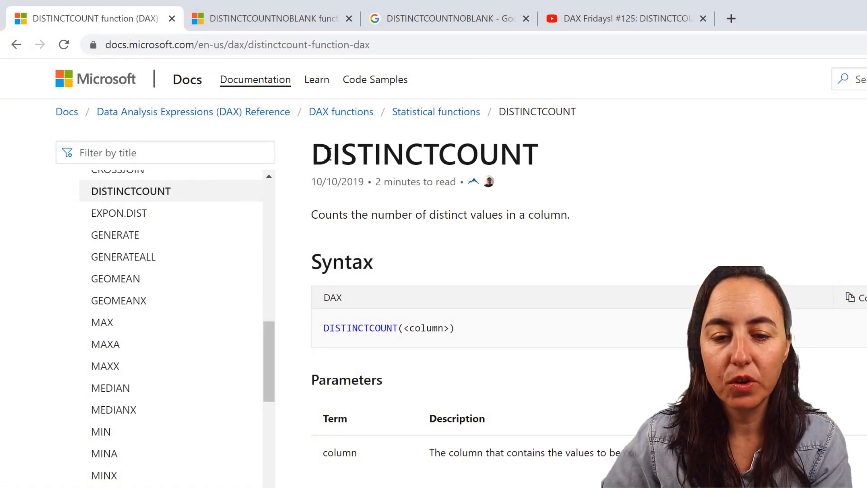
Highlight the Remarks sentence stating DISTINCTCOUNT includes BLANK values
scroll("down", 3)
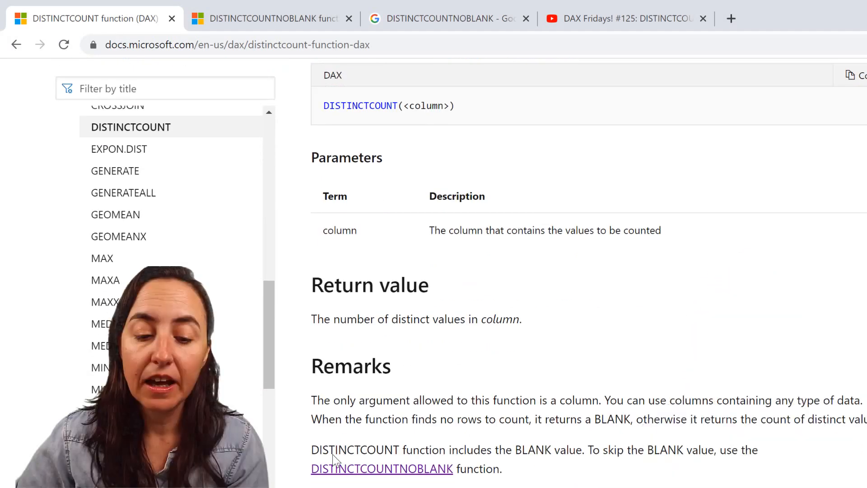
left_click_drag(329, 450, 566, 450)
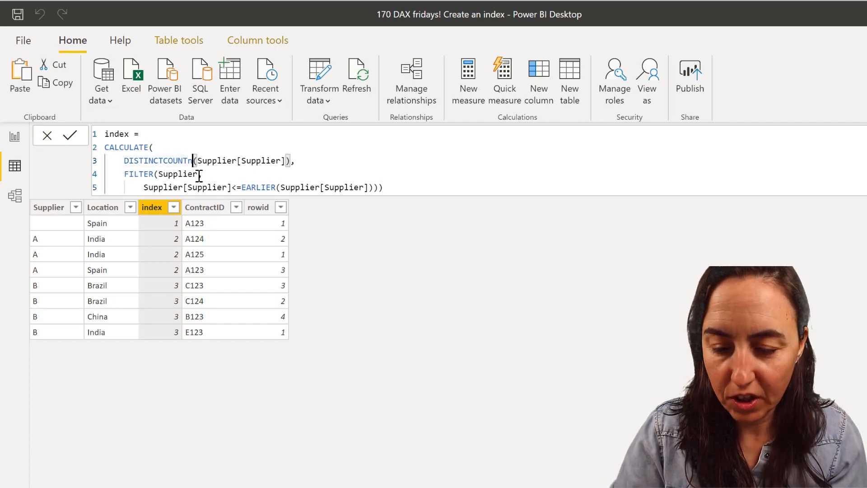
Append NOBLANK so line 3 reads DISTINCTCOUNTNOBLANK(Supplier[Supplier])
type("NOBLANK")
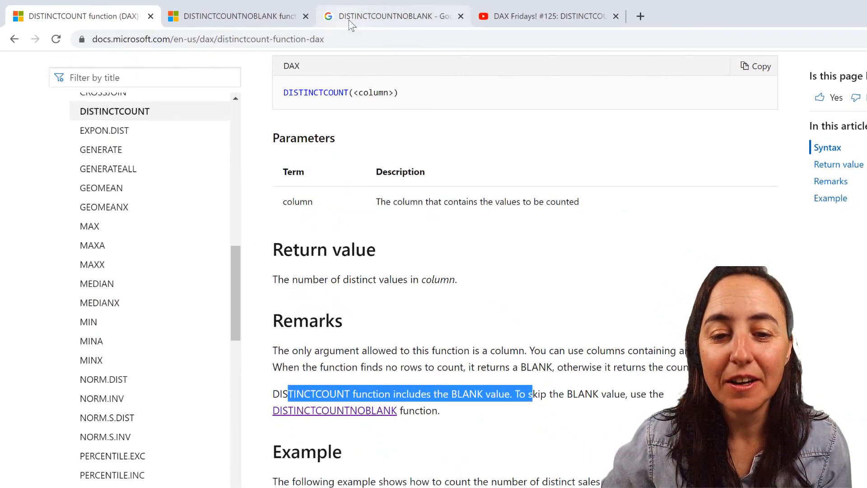
Review the search results and 'not working' video, then land on the DISTINCTCOUNTNOBLANK docs page
left_click(390, 15)
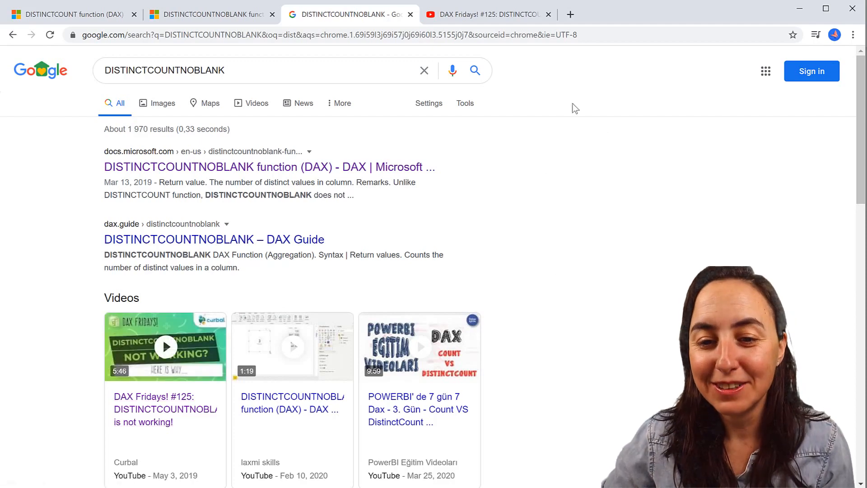
left_click(487, 13)
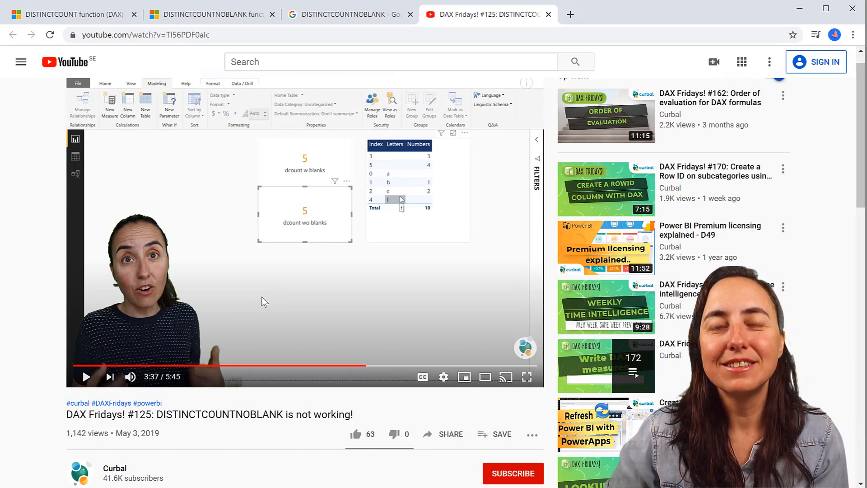
mouse_move(235, 125)
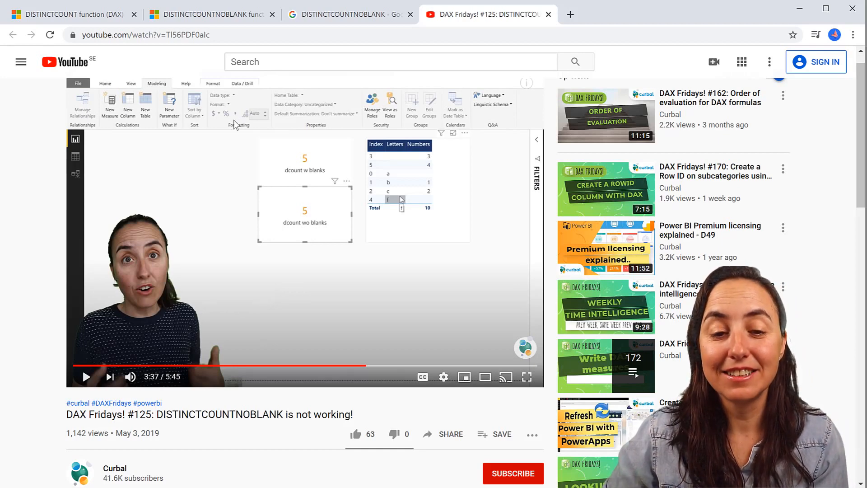
left_click(210, 13)
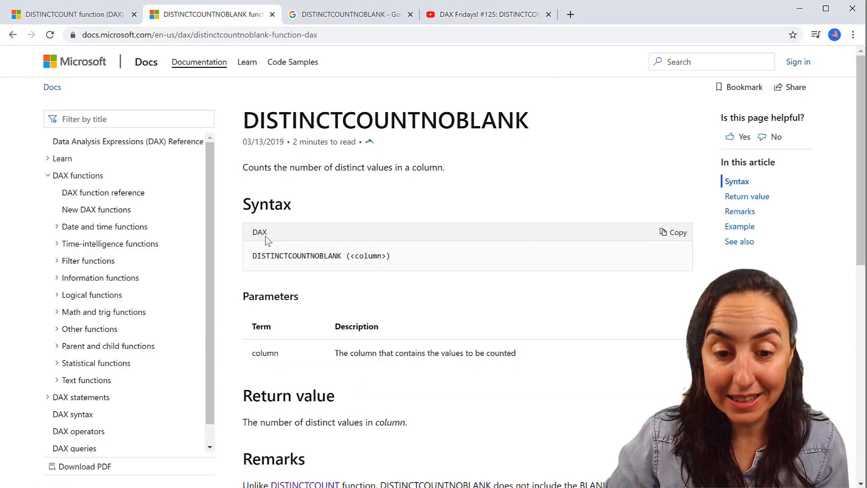
scroll("down", 3)
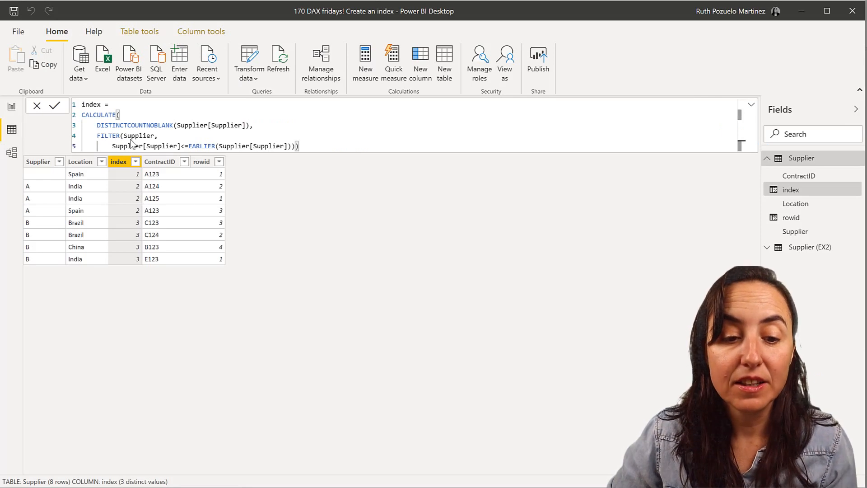
mouse_move(249, 304)
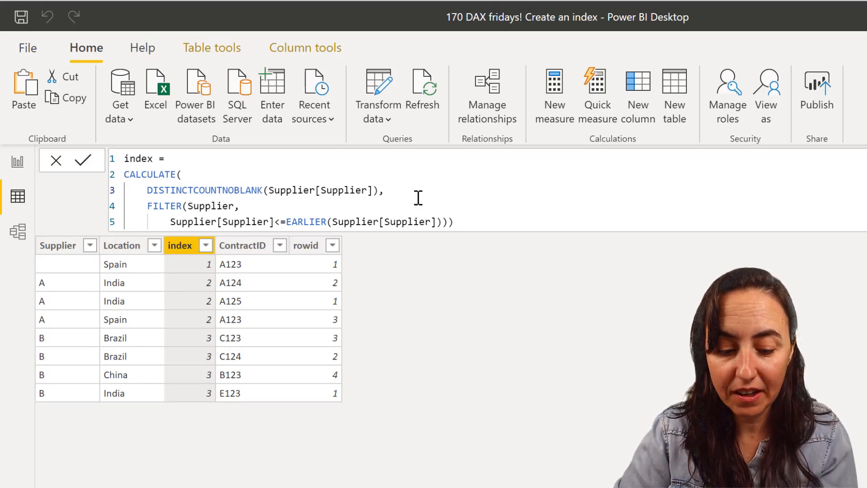
Start a new line after DISTINCTCOUNTNOBLANK typing 'su' to pick a function from IntelliSense
type("su")
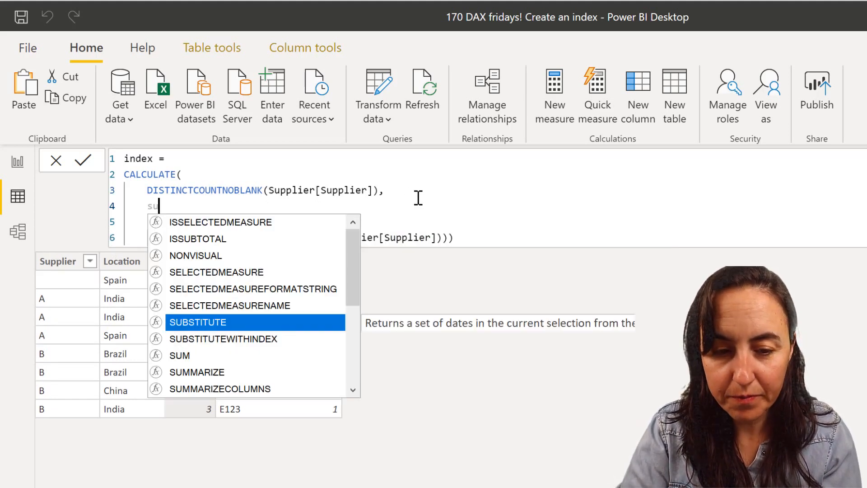